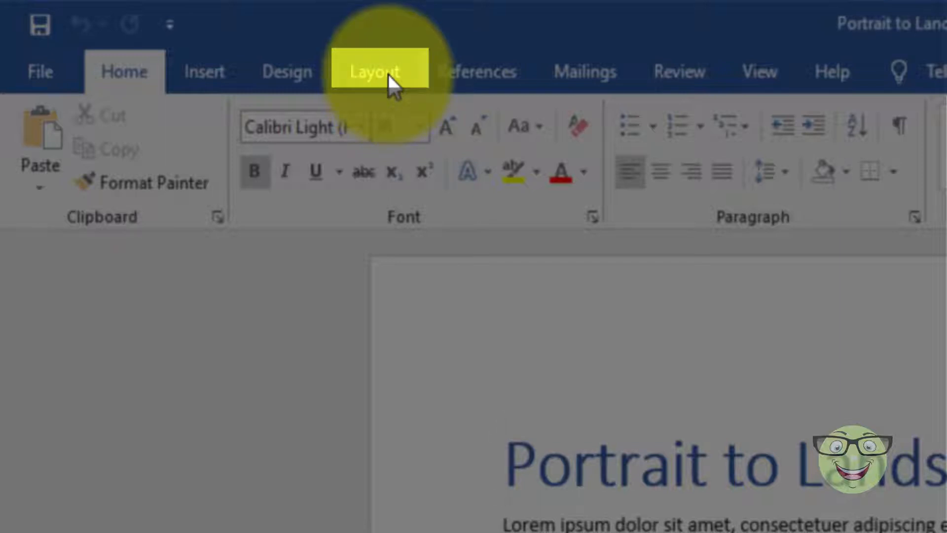
Step: Set all pages of the Portrait to Landscape document to Landscape orientation
{"action": "left_click", "coordinate": [374, 71]}
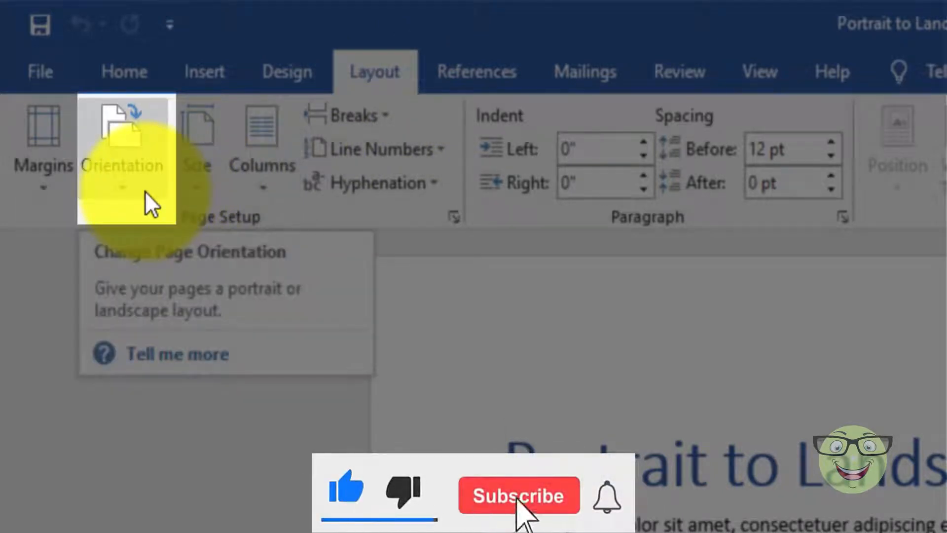
{"action": "left_click", "coordinate": [123, 148]}
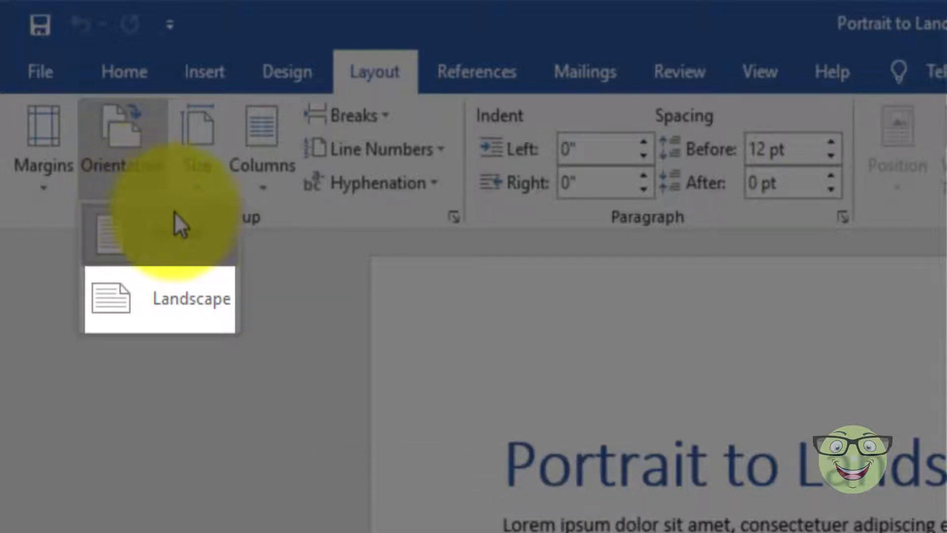
{"action": "mouse_move", "coordinate": [226, 320]}
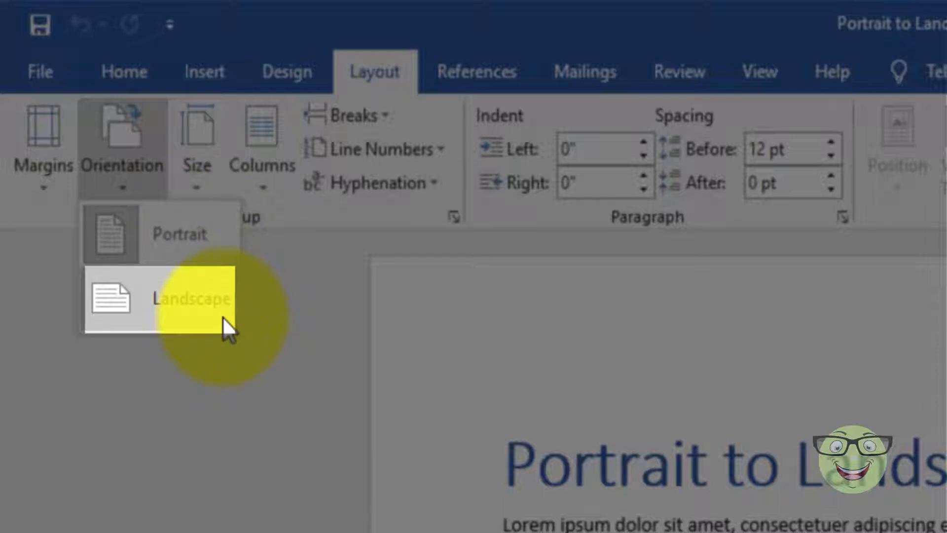
{"action": "left_click", "coordinate": [181, 299]}
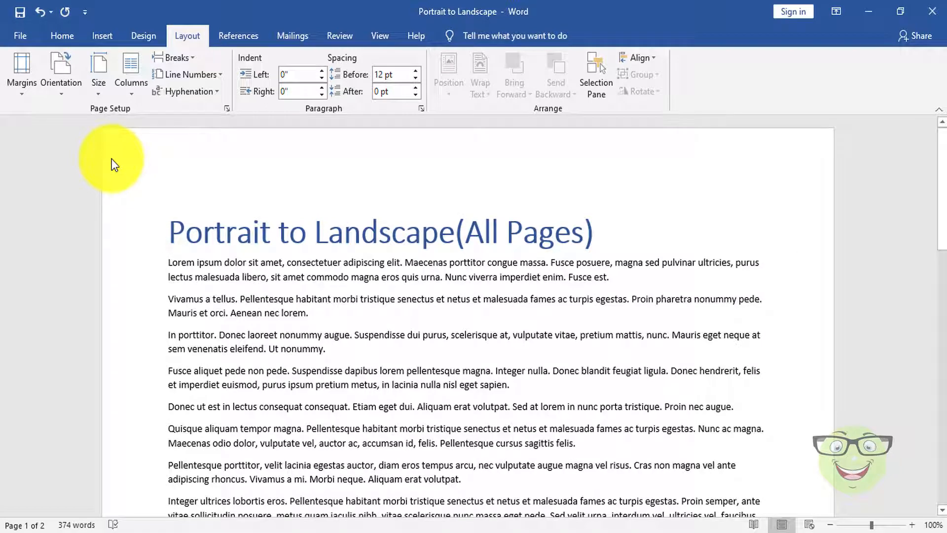
{"action": "left_click", "coordinate": [171, 231]}
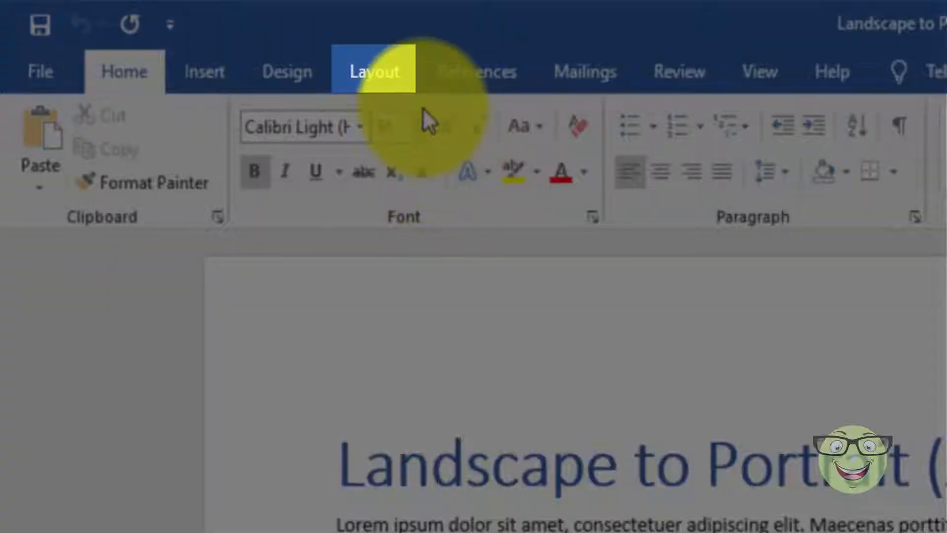
Step: Set every page of the Landscape to Portrait document to Portrait orientation
{"action": "left_click", "coordinate": [374, 71]}
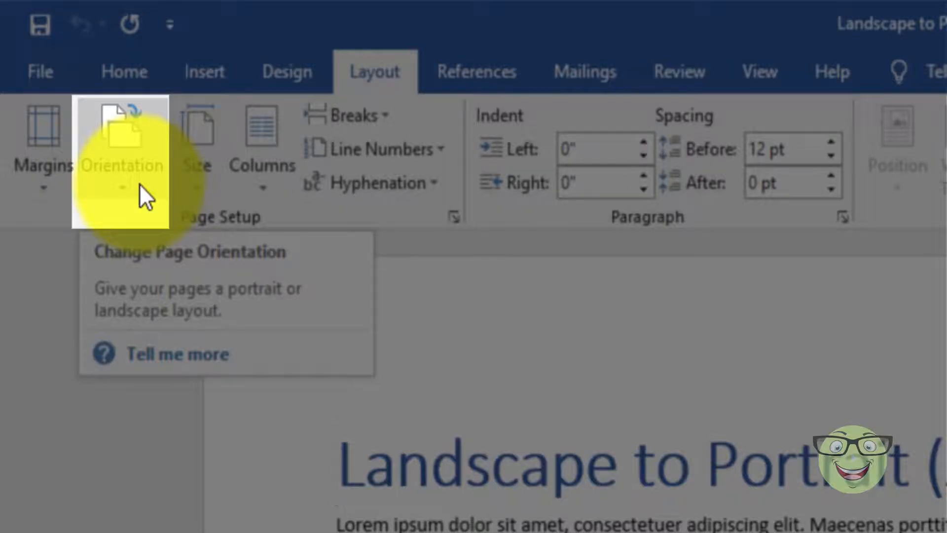
{"action": "left_click", "coordinate": [123, 148]}
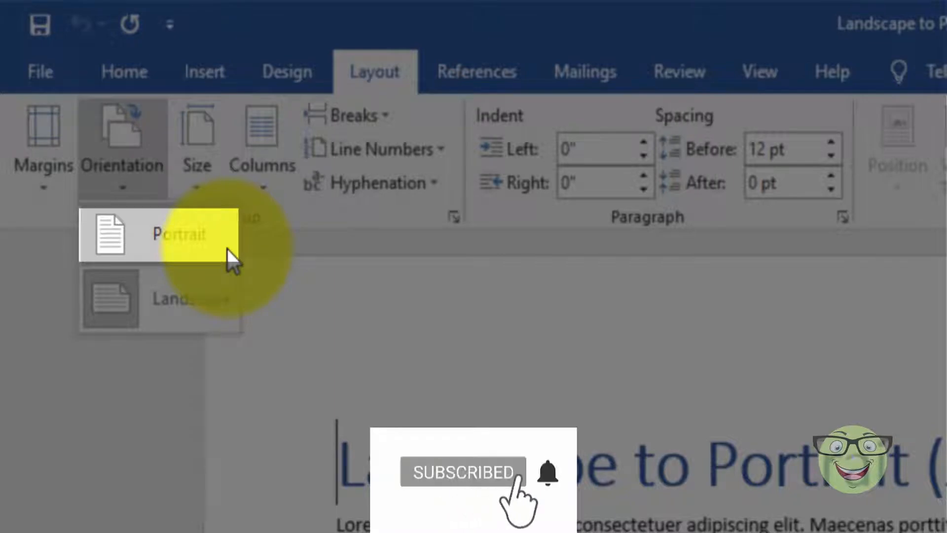
{"action": "left_click", "coordinate": [175, 236]}
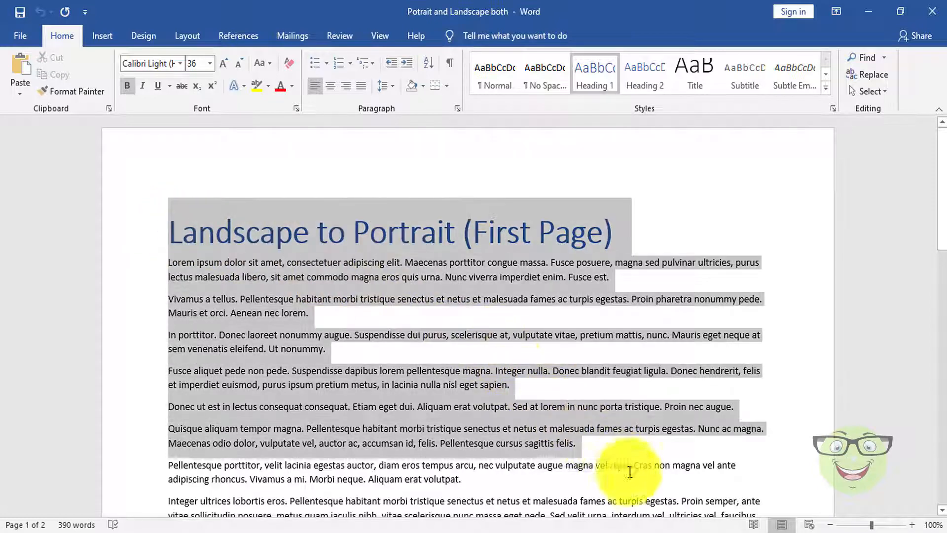
Step: Select the first page's text through its end and bring up the Layout page setup commands
{"action": "scroll", "scroll_direction": "down", "scroll_amount": 3}
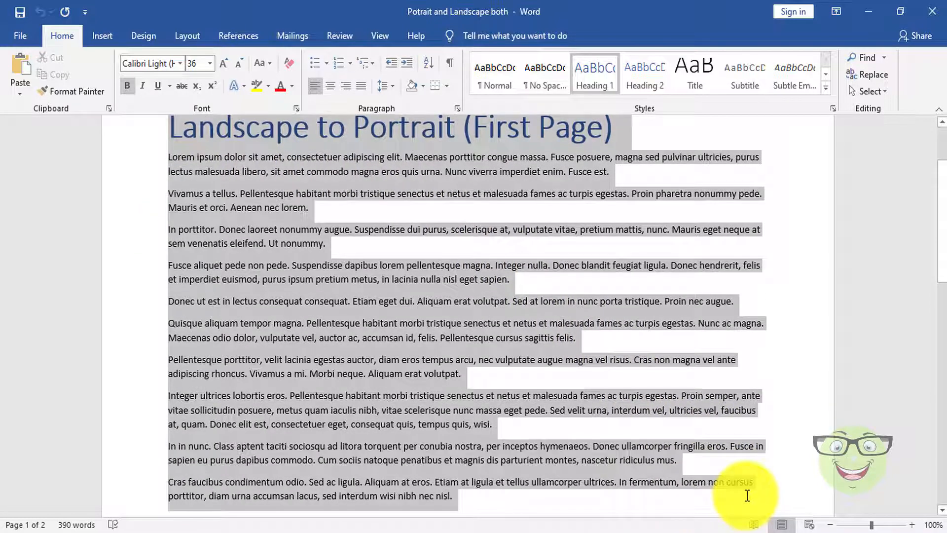
{"action": "left_click", "coordinate": [574, 372]}
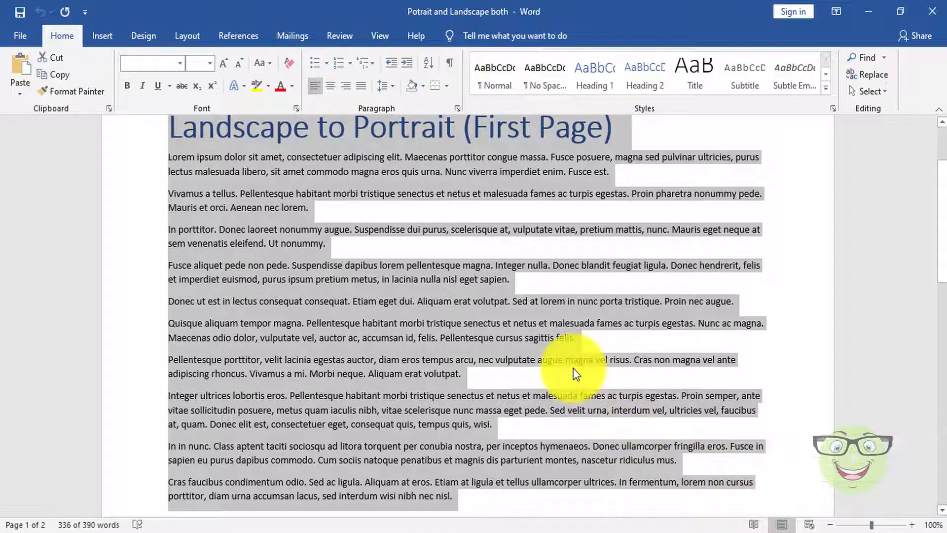
{"action": "scroll", "scroll_direction": "up", "scroll_amount": 3}
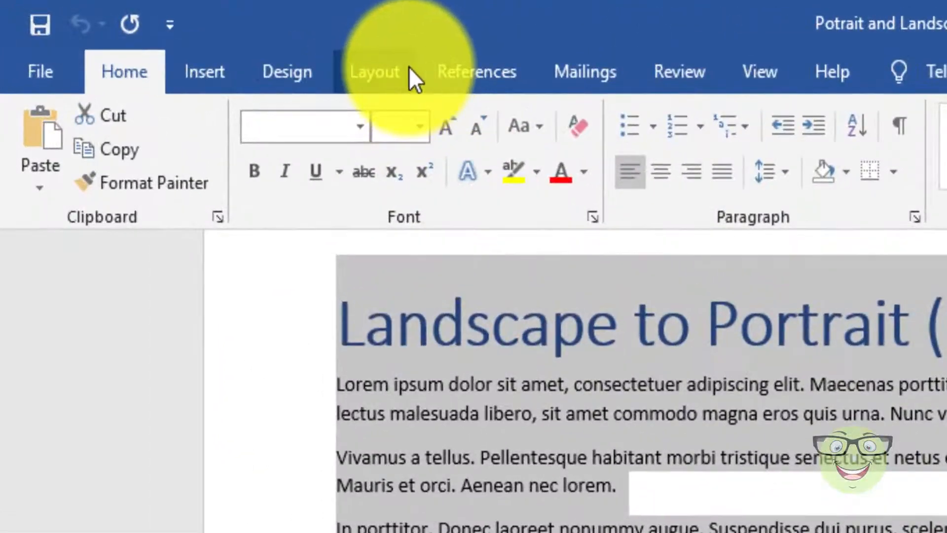
{"action": "left_click", "coordinate": [374, 71]}
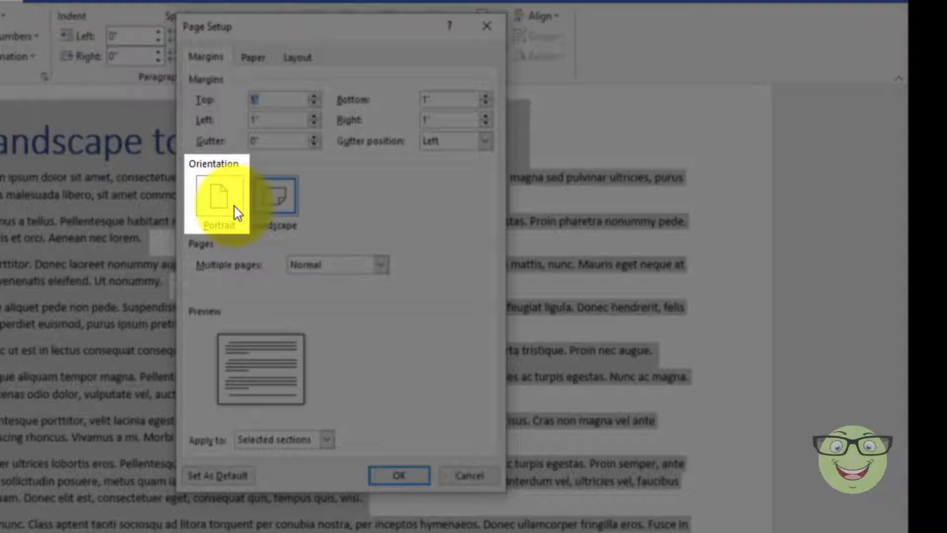
Step: In Page Setup, apply Portrait orientation to the selected text only
{"action": "left_click", "coordinate": [275, 194]}
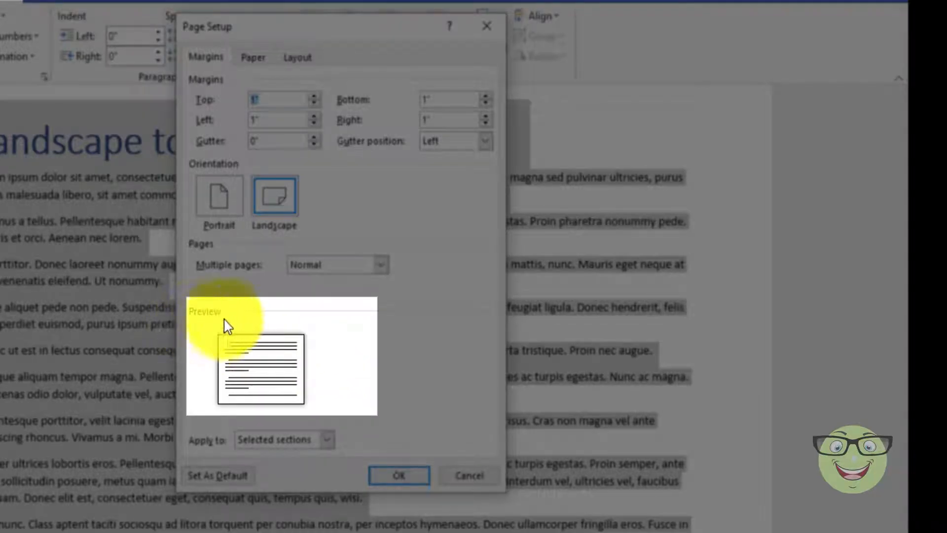
{"action": "mouse_move", "coordinate": [317, 401]}
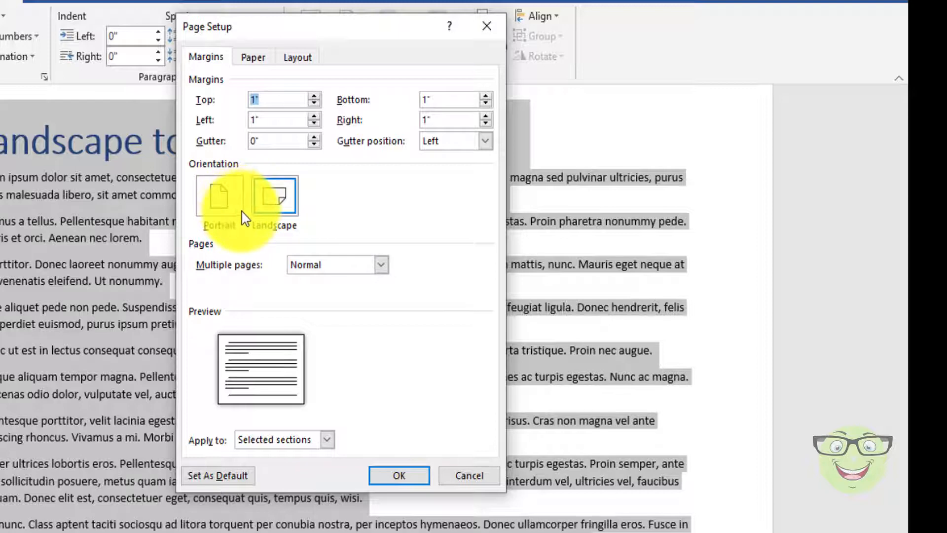
{"action": "left_click", "coordinate": [218, 194]}
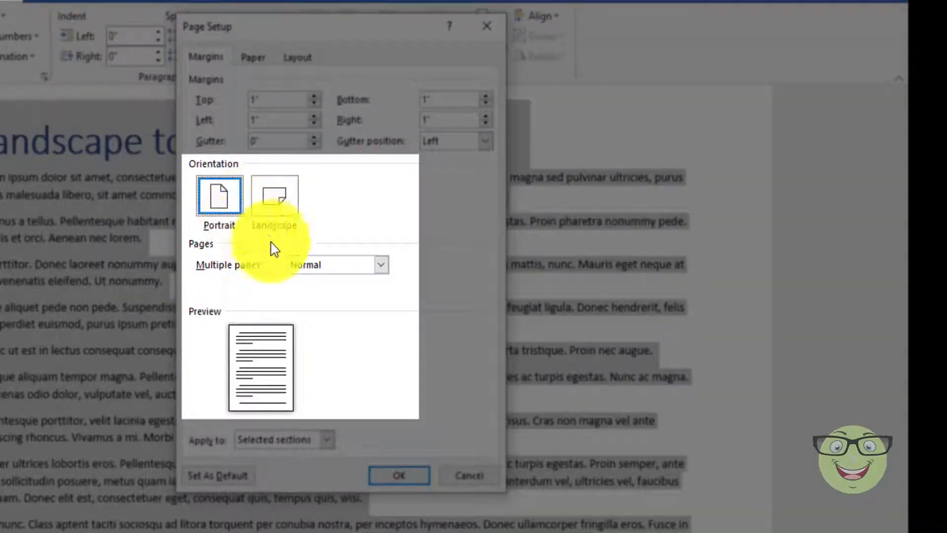
{"action": "mouse_move", "coordinate": [314, 369]}
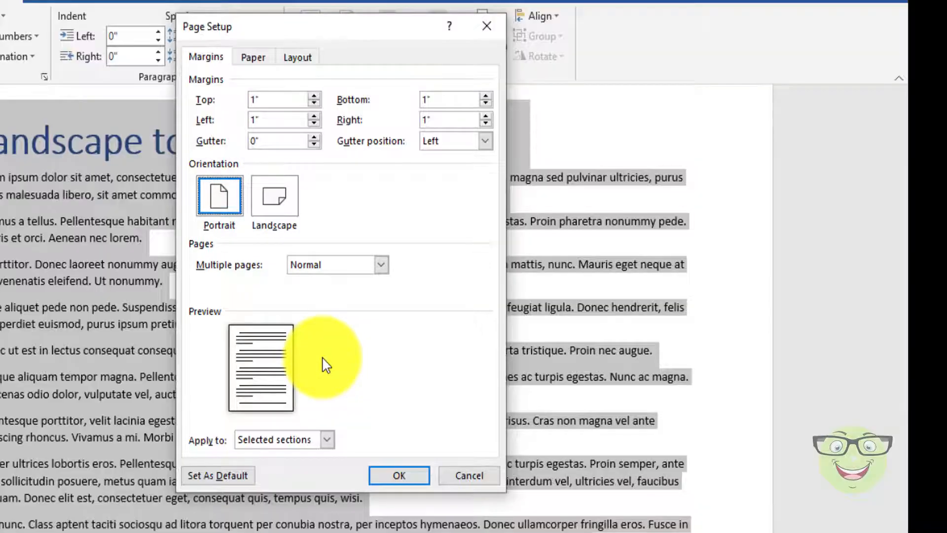
{"action": "left_click", "coordinate": [326, 439]}
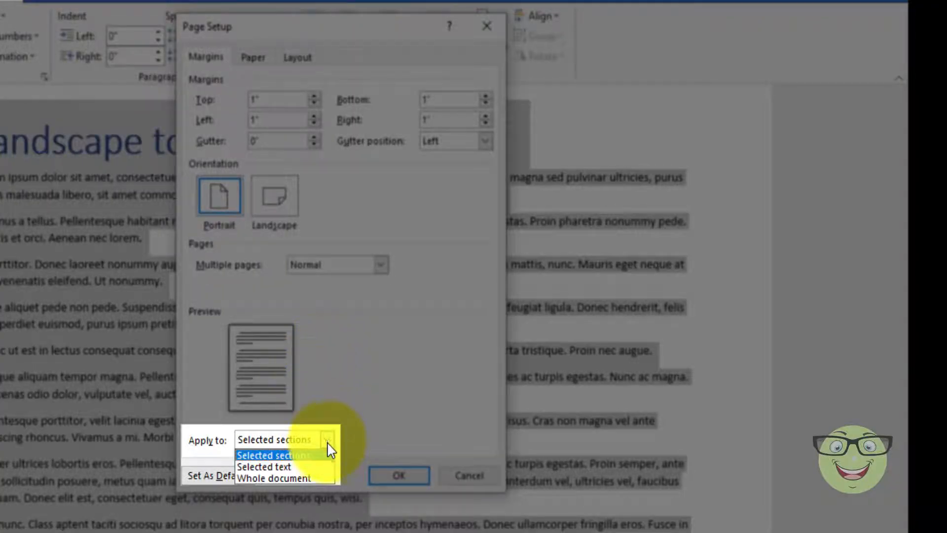
{"action": "mouse_move", "coordinate": [264, 466]}
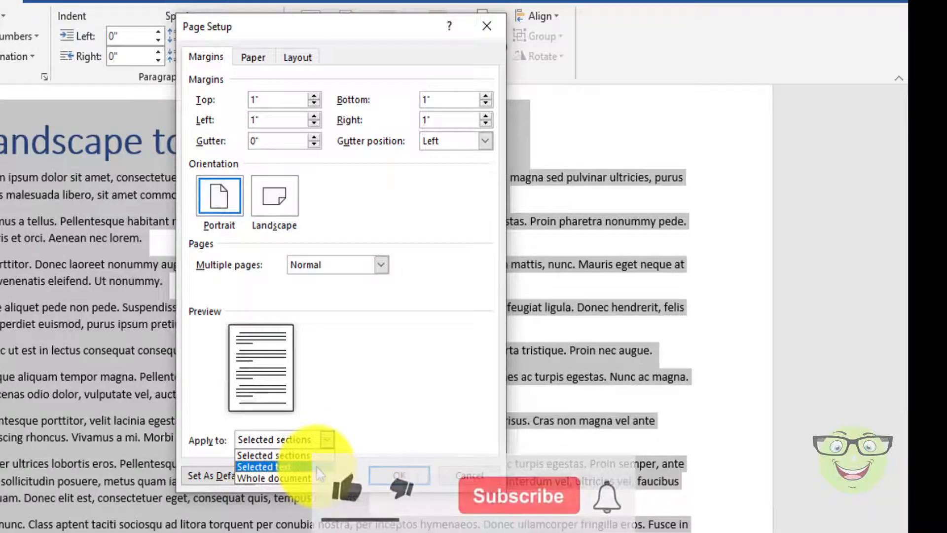
{"action": "left_click", "coordinate": [264, 467]}
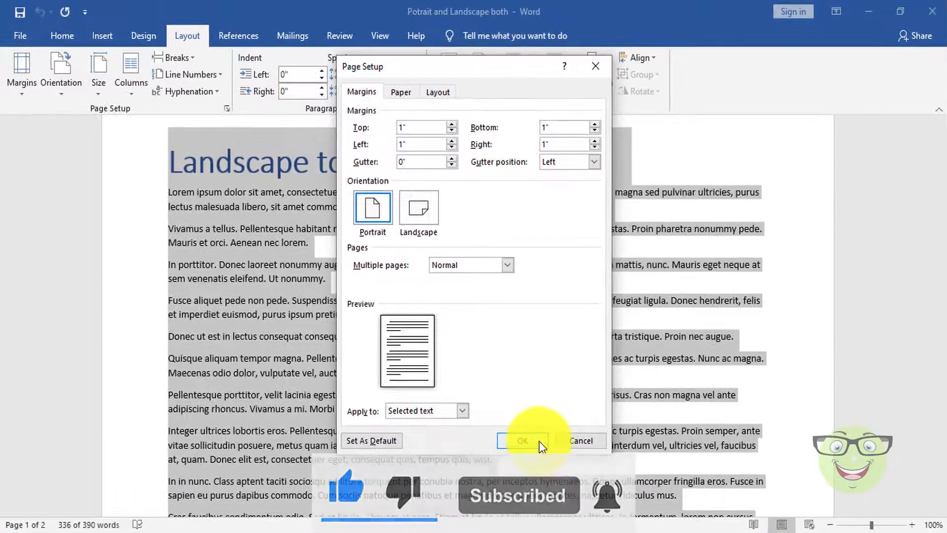
{"action": "left_click", "coordinate": [522, 439]}
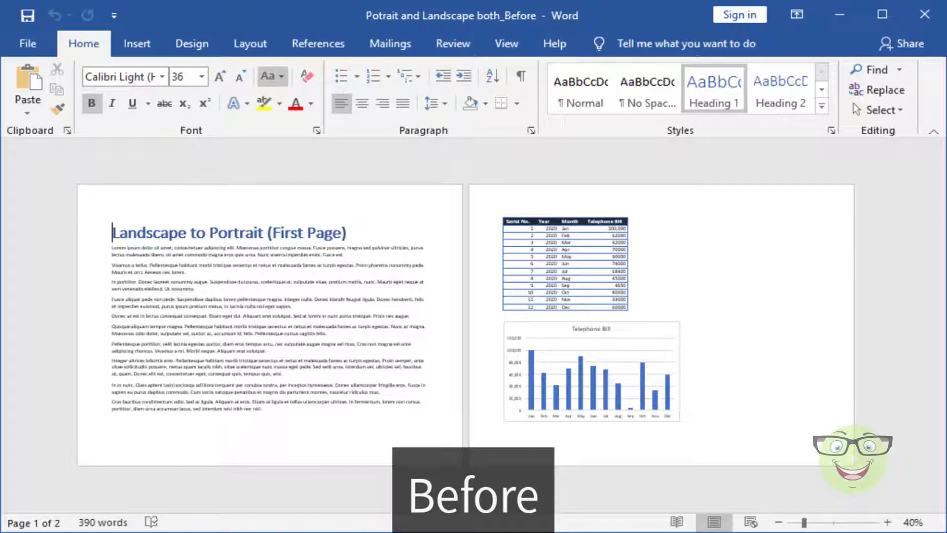
Step: Show the before-and-after comparison of the document's page orientations
{"action": "left_click", "coordinate": [250, 43]}
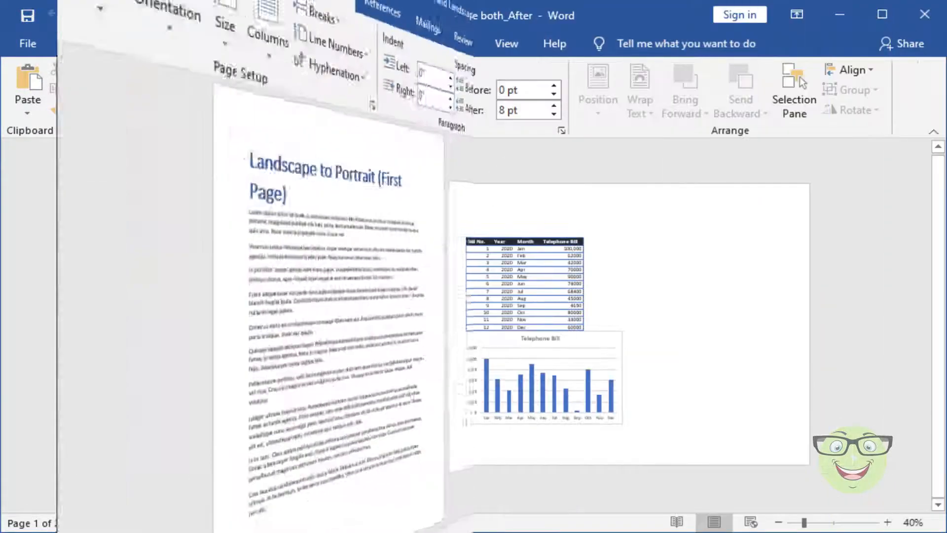